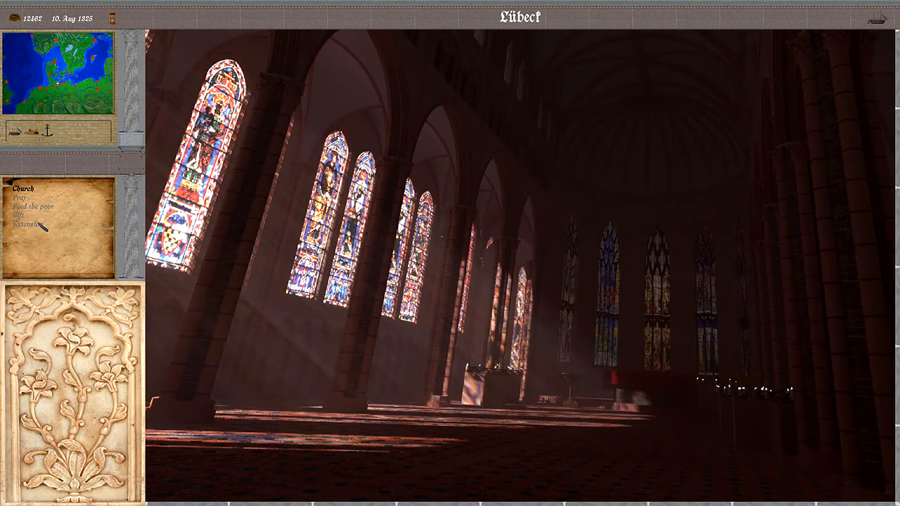
- Bring up the Feeding the poor goods-donation window from the church menu
click(34, 205)
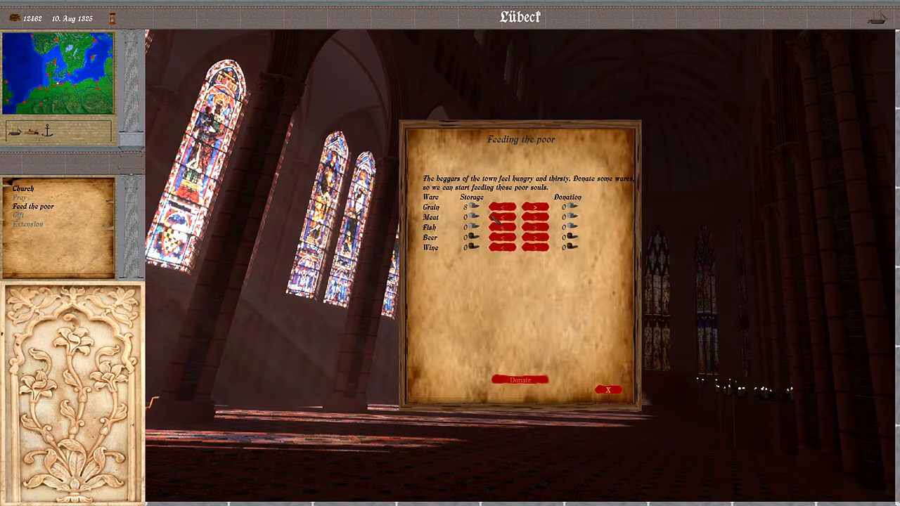
- Bring up the Extension of the church money-donation window instead
click(28, 224)
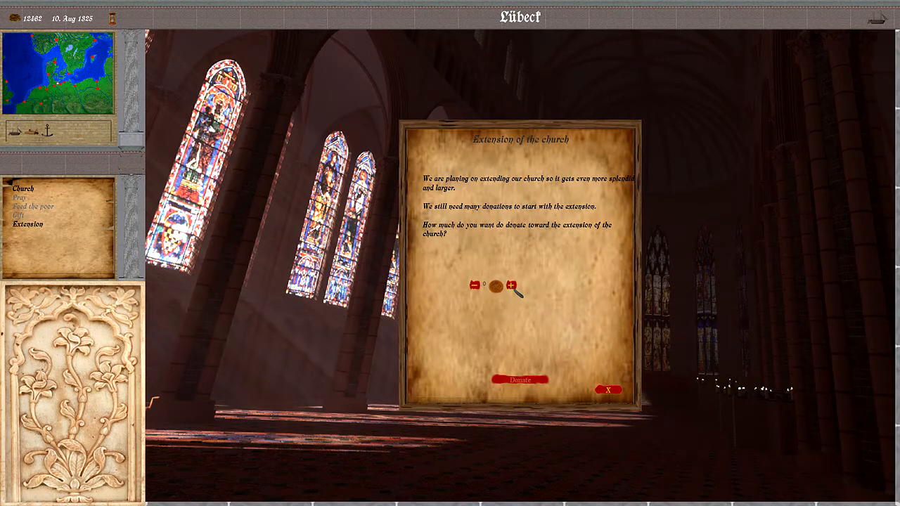
- Raise the extension donation to 2,000 and close the window, returning to the church interior
click(520, 284)
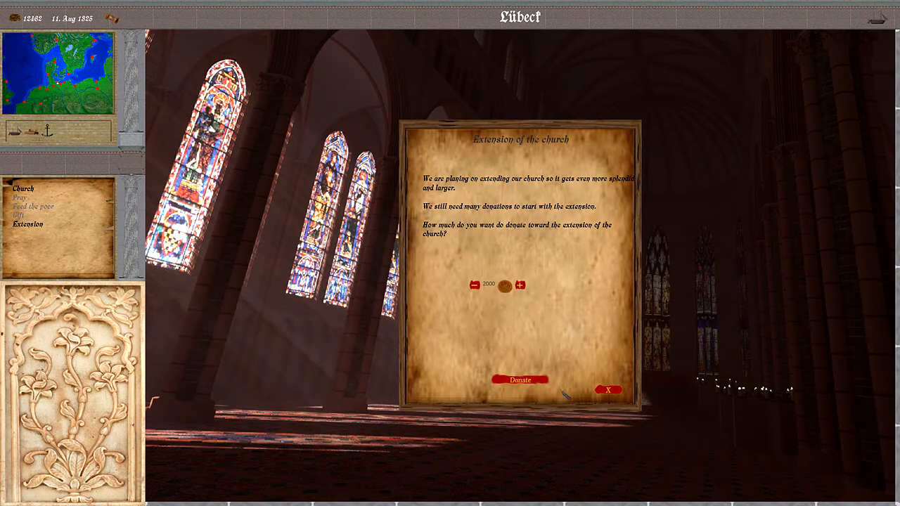
click(520, 379)
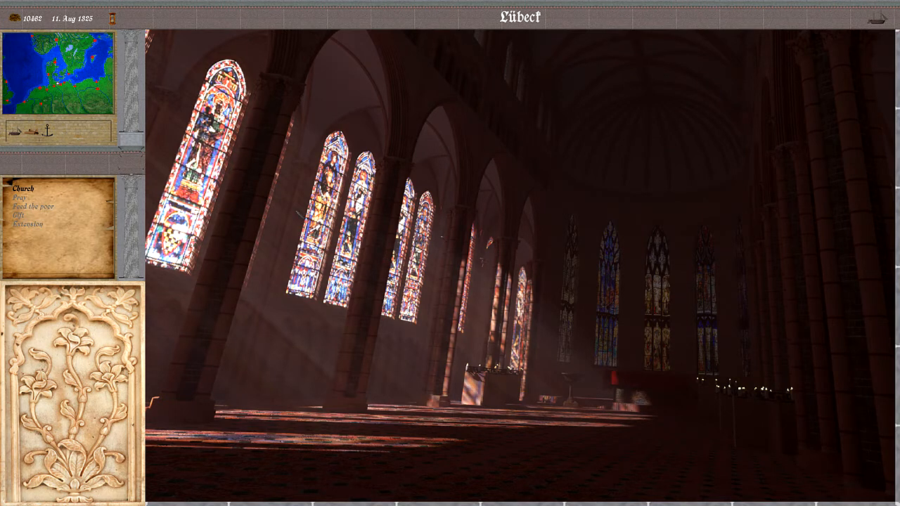
- Pray in the Lübeck church, letting the date advance to 12 Aug 1325
click(26, 197)
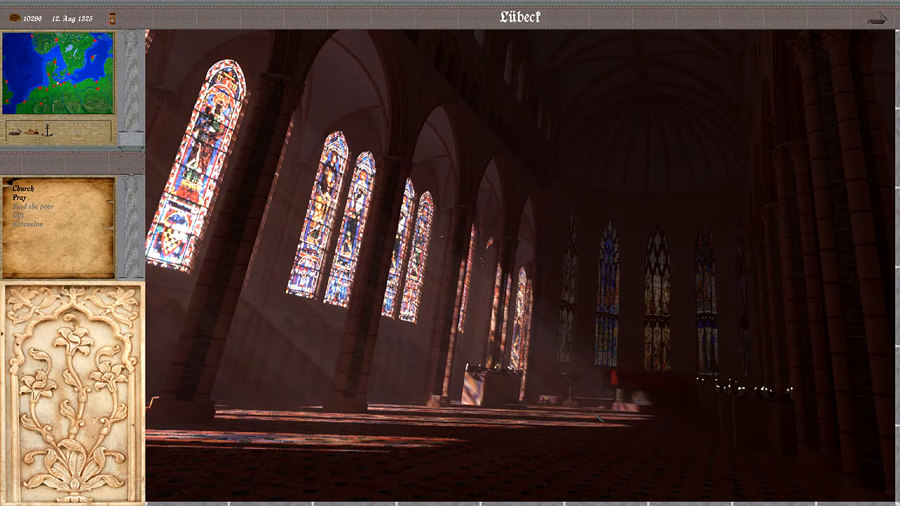